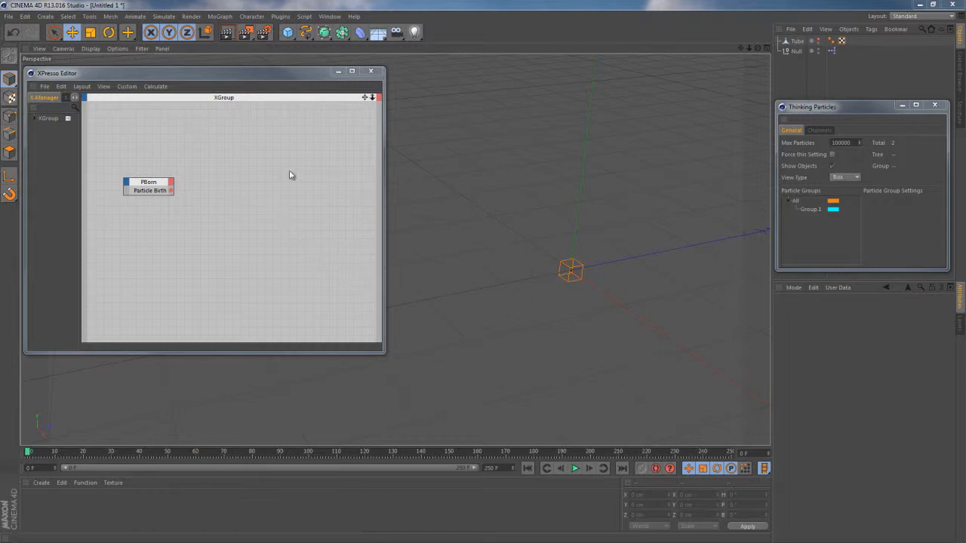
# Show PBorn's birth settings (count 100, life 90 frames) and select the Tube object.
pyautogui.click(148, 182)
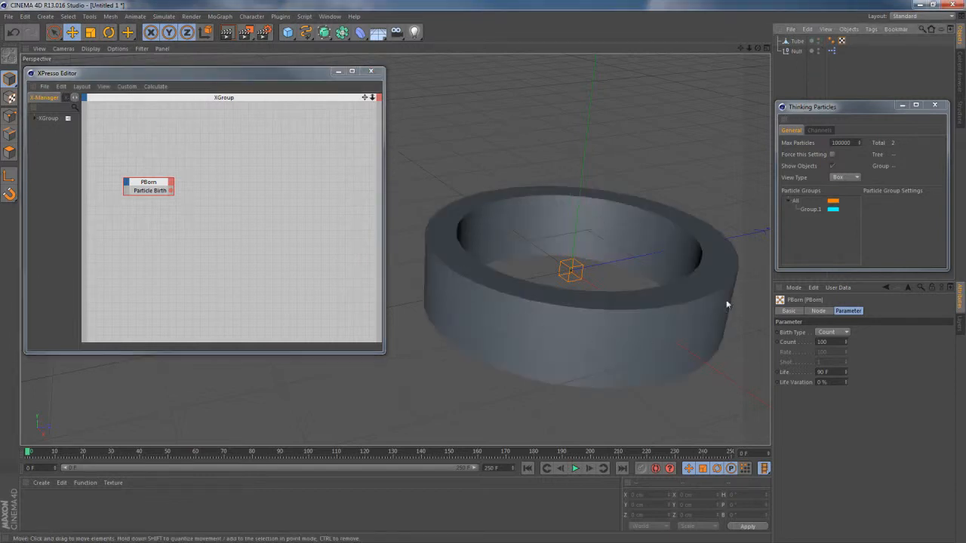
pyautogui.click(789, 40)
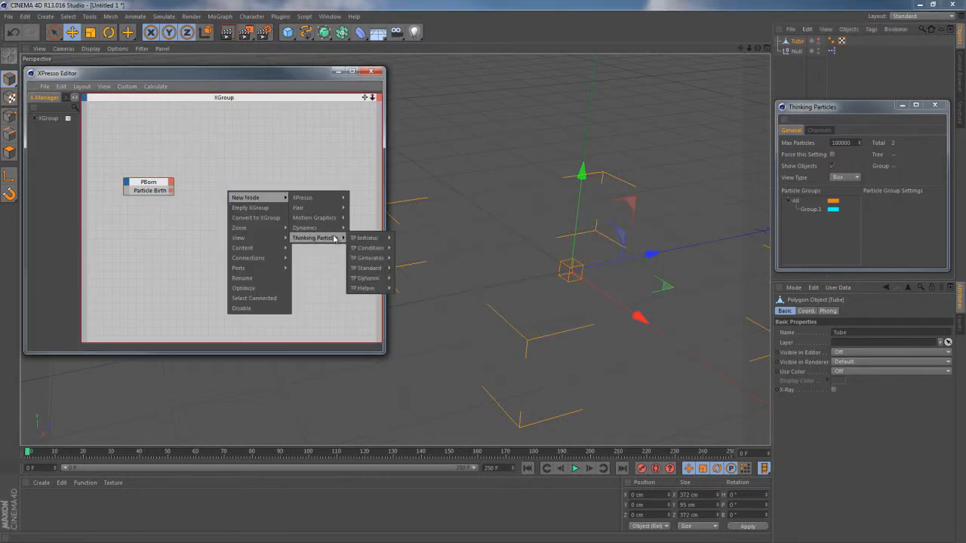
pyautogui.moveTo(366, 288)
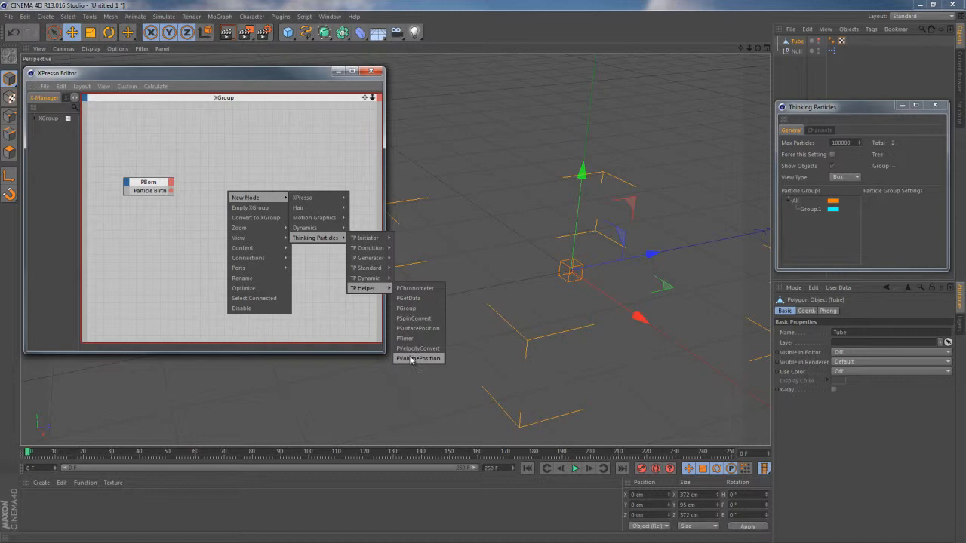
# Add a Tube-linked PVolumePosition node wired from PBorn, then a PSetData node.
pyautogui.click(418, 358)
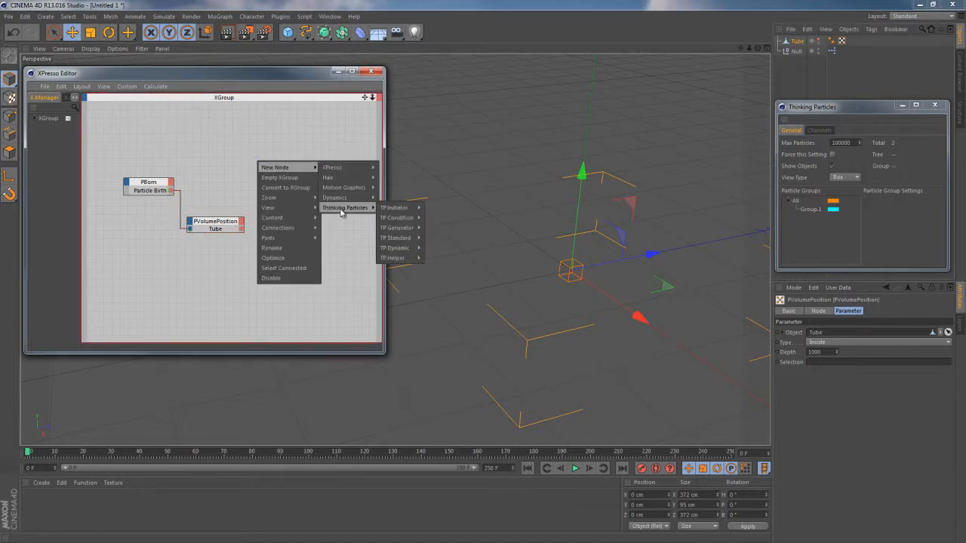
pyautogui.click(397, 238)
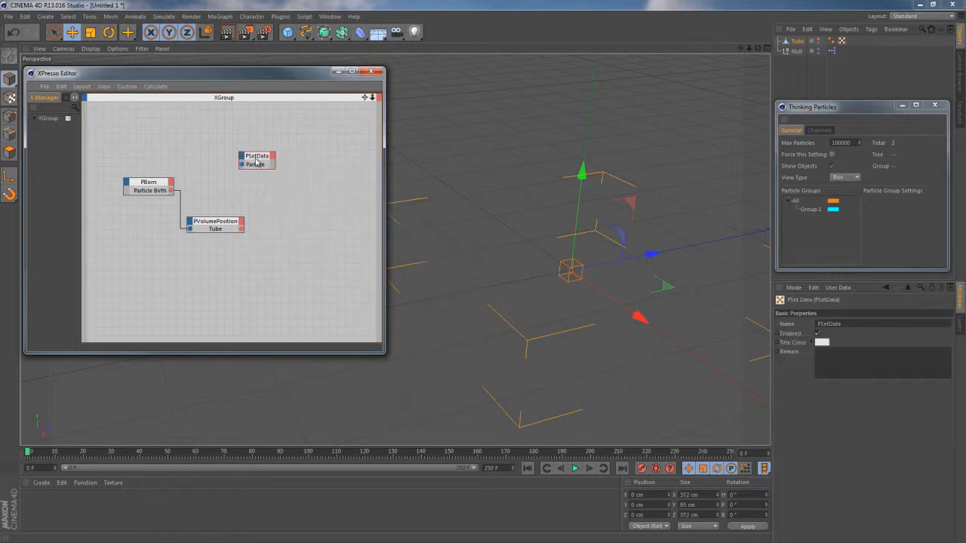
# Wire PBorn's particles into PSetData and add a Position input fed by PVolumePosition.
pyautogui.moveTo(256, 160); pyautogui.dragTo(274, 185)
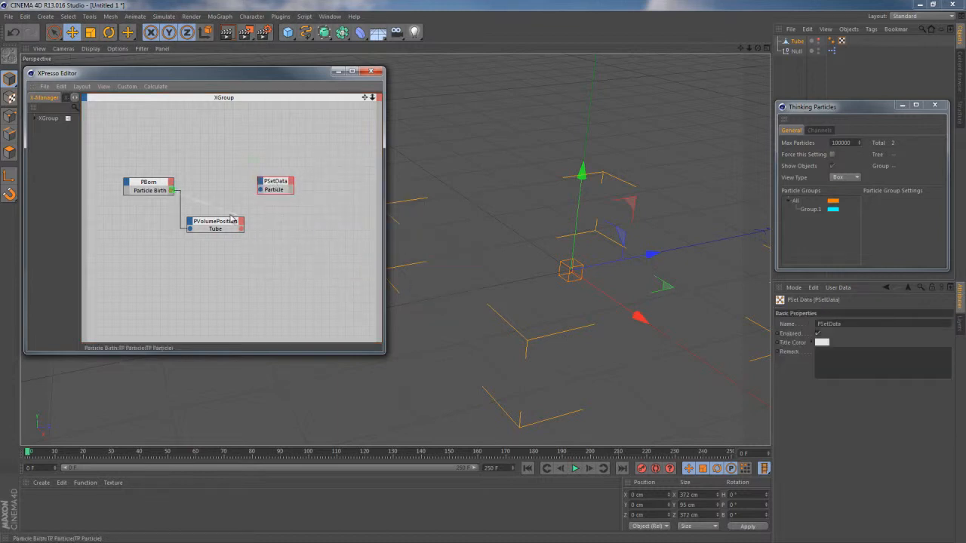
pyautogui.click(261, 185)
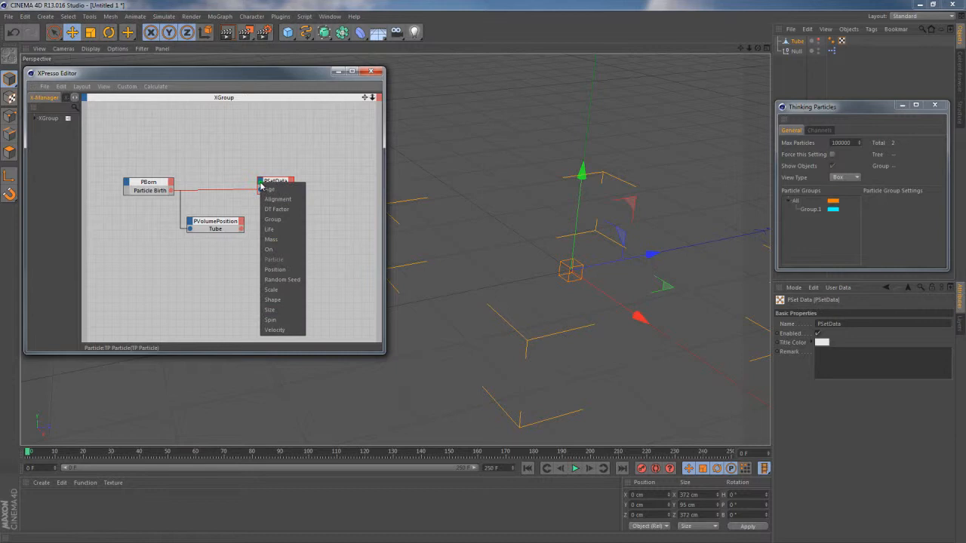
pyautogui.moveTo(276, 270)
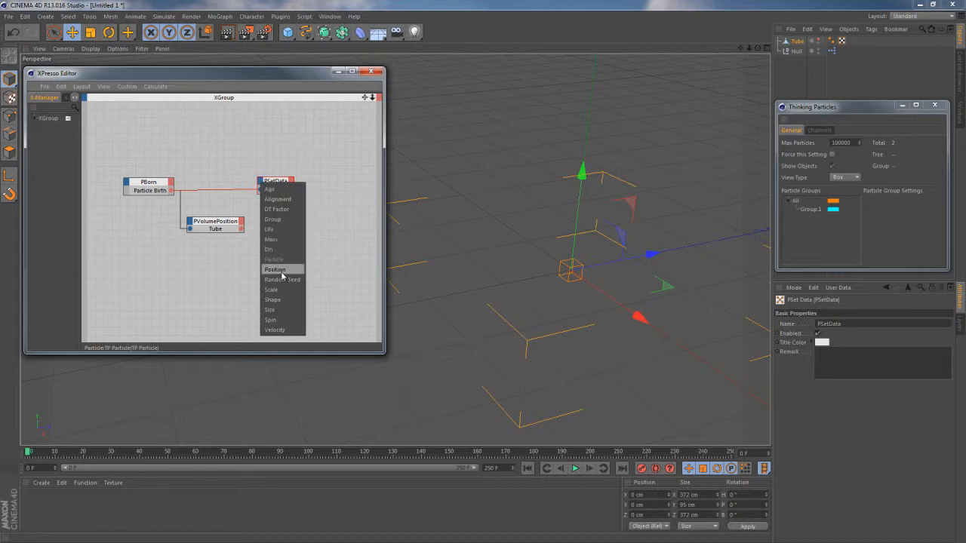
pyautogui.click(282, 269)
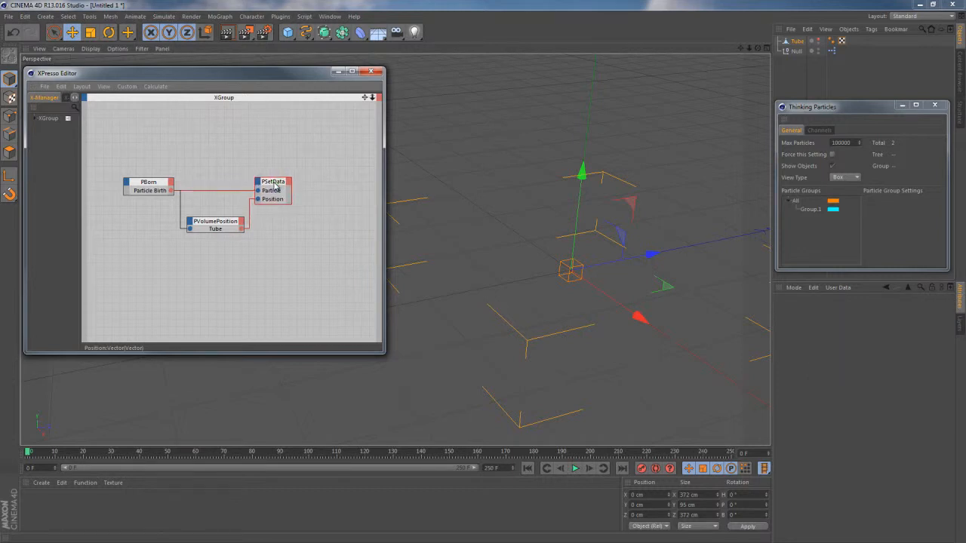
# Select PSetData and play the animation to scatter 100 boxes through the tube.
pyautogui.click(275, 181)
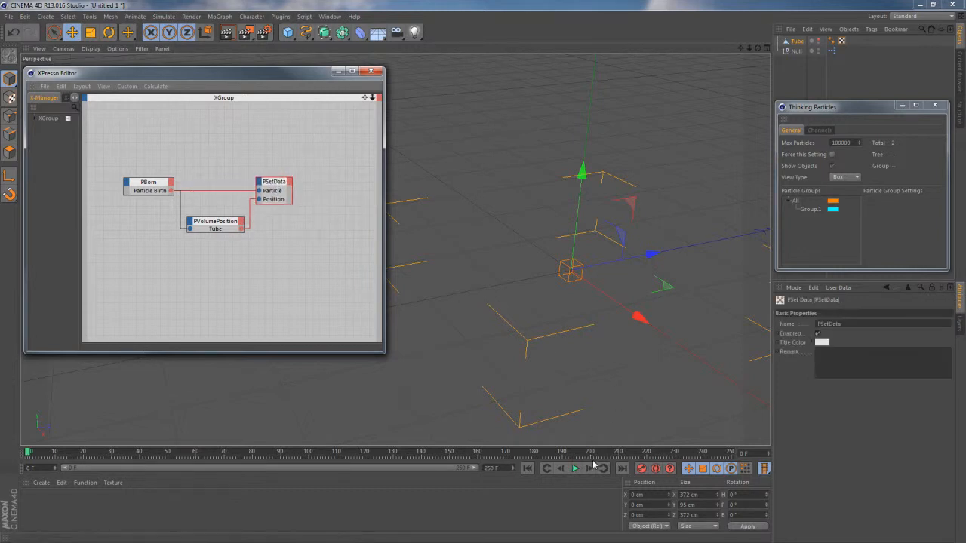
pyautogui.click(570, 470)
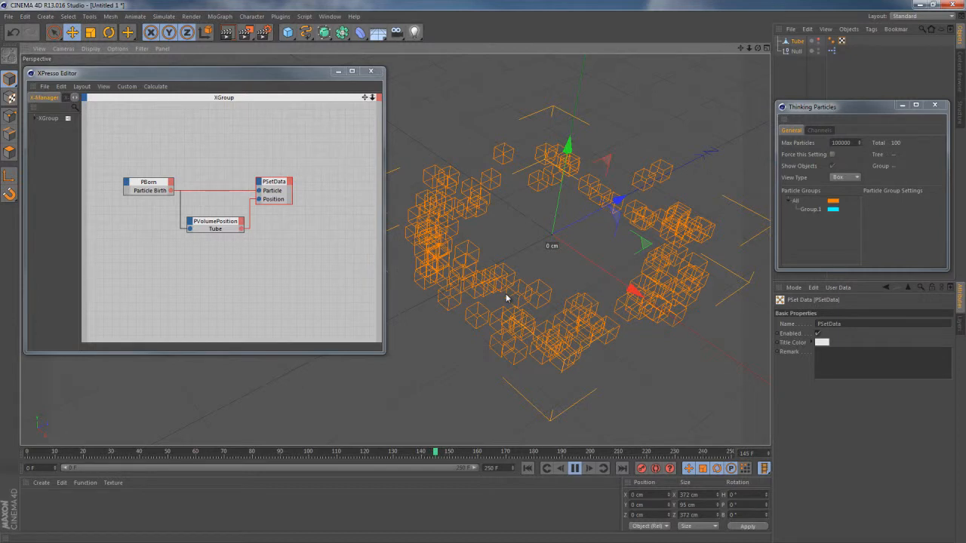
pyautogui.moveTo(476, 300)
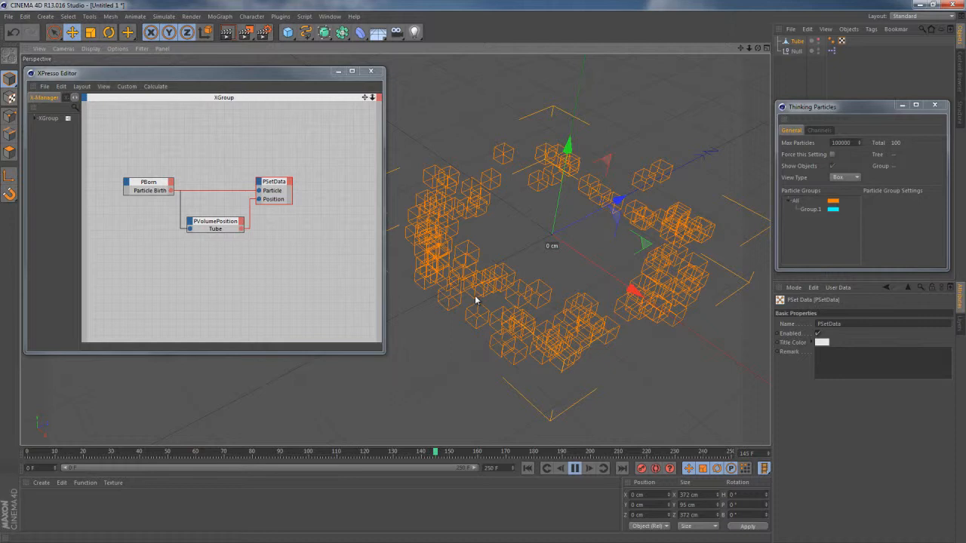
pyautogui.moveTo(434, 302)
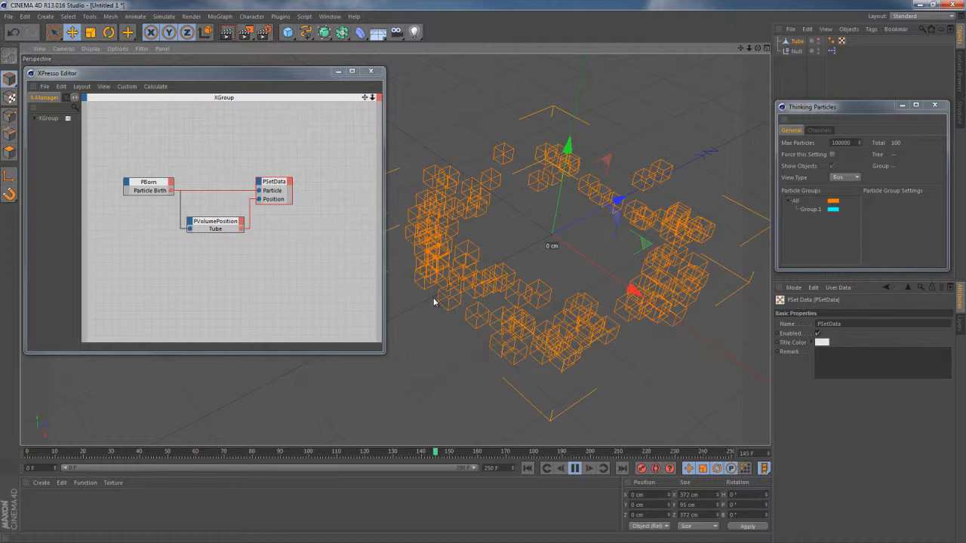